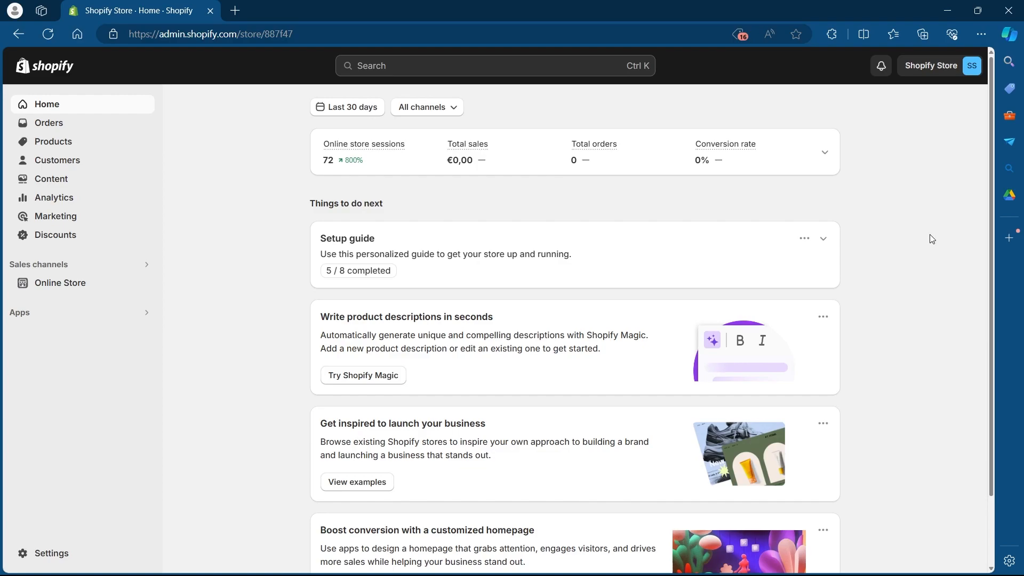
mouse_move(50, 553)
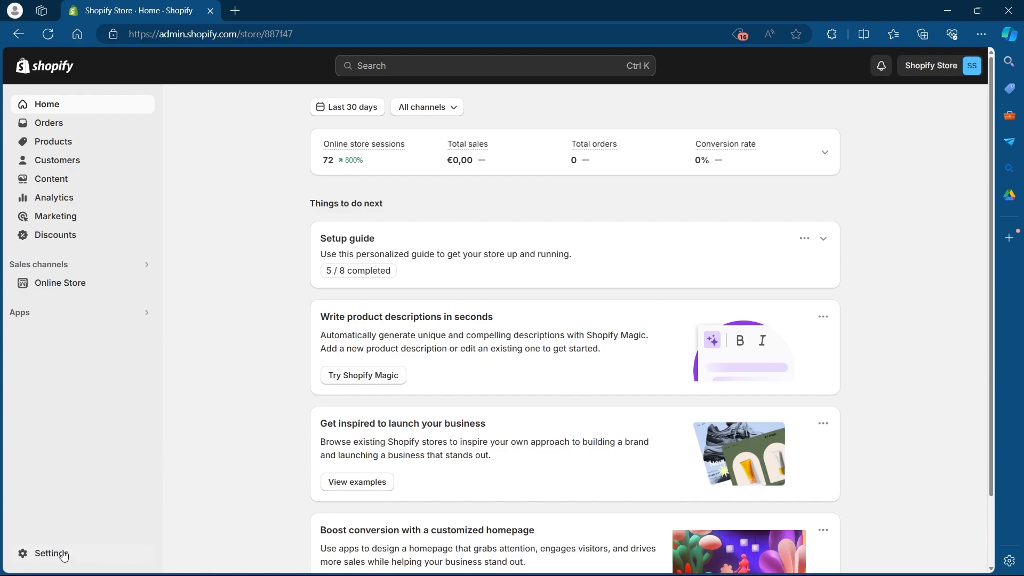
mouse_move(85, 500)
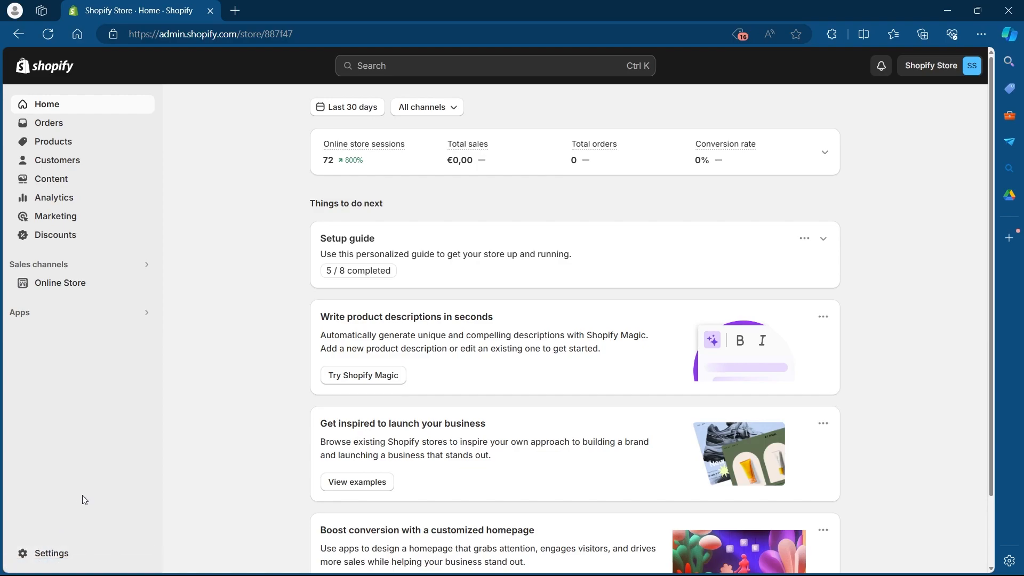
Open Settings to show the Luxury Brand store details page.
click(50, 553)
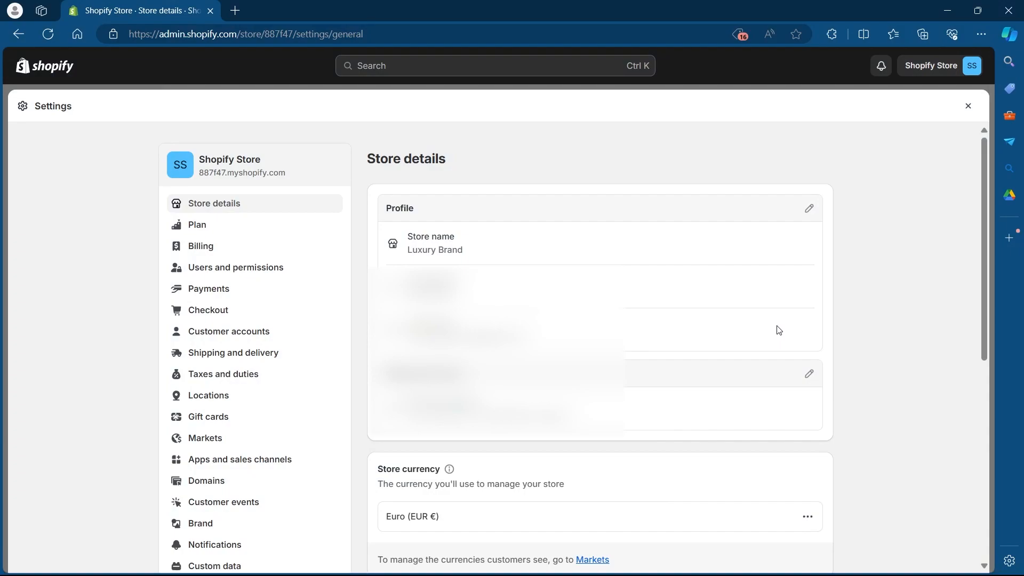
mouse_move(153, 207)
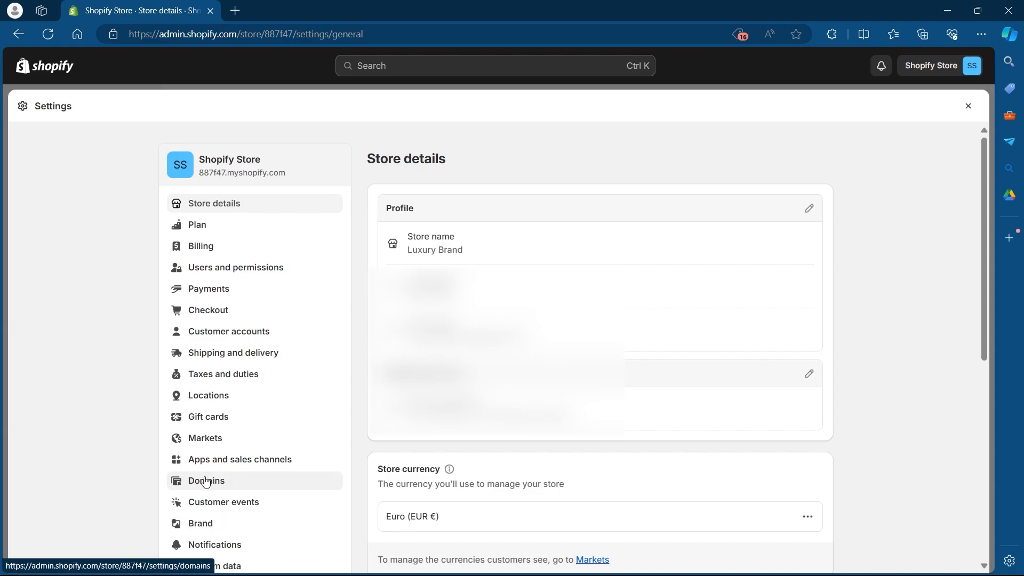
mouse_move(208, 484)
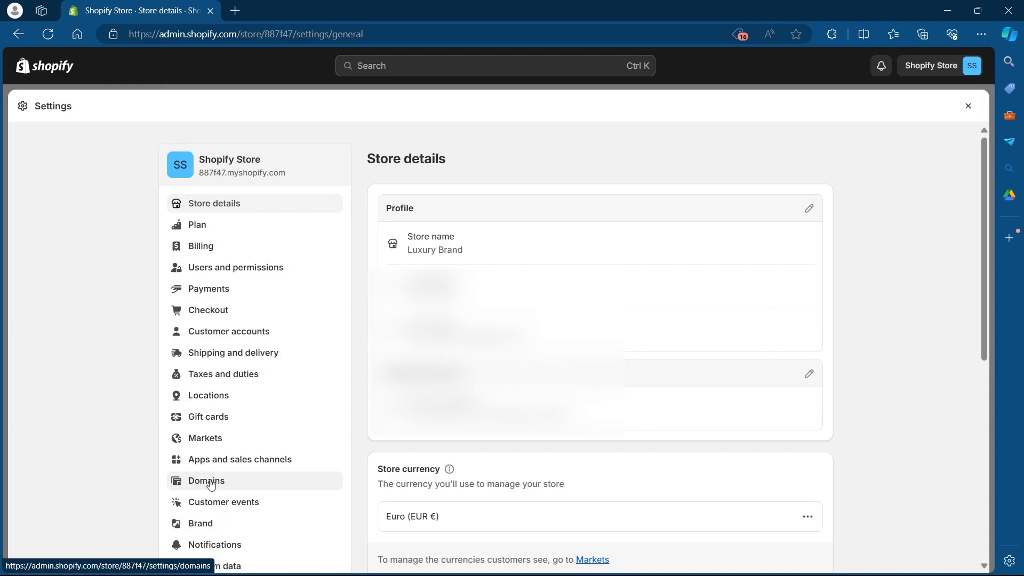
Open Domains settings and bring up the 'Change to a new myshopify.com domain' dialog.
click(205, 481)
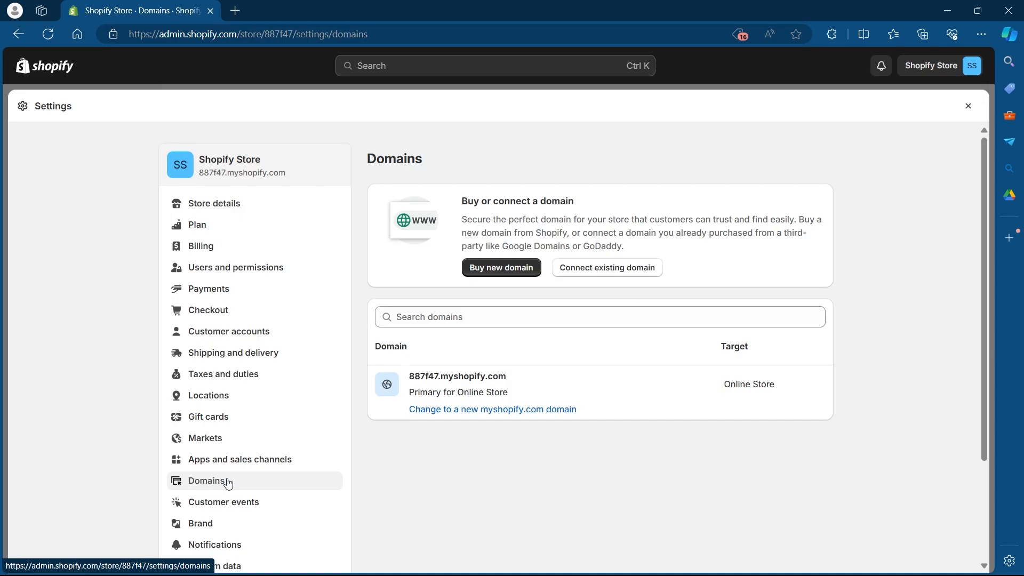
mouse_move(453, 285)
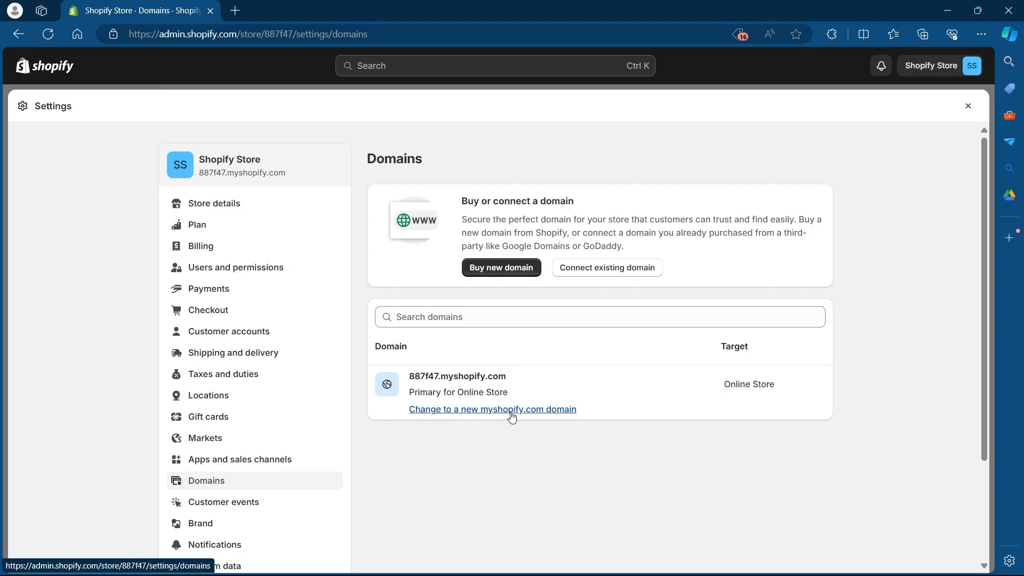
mouse_move(503, 420)
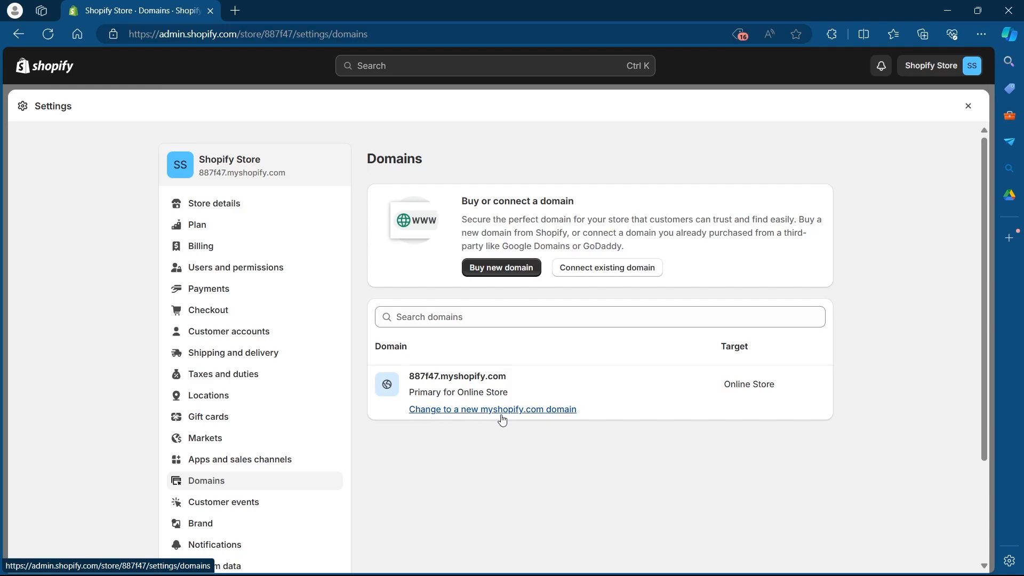
click(493, 409)
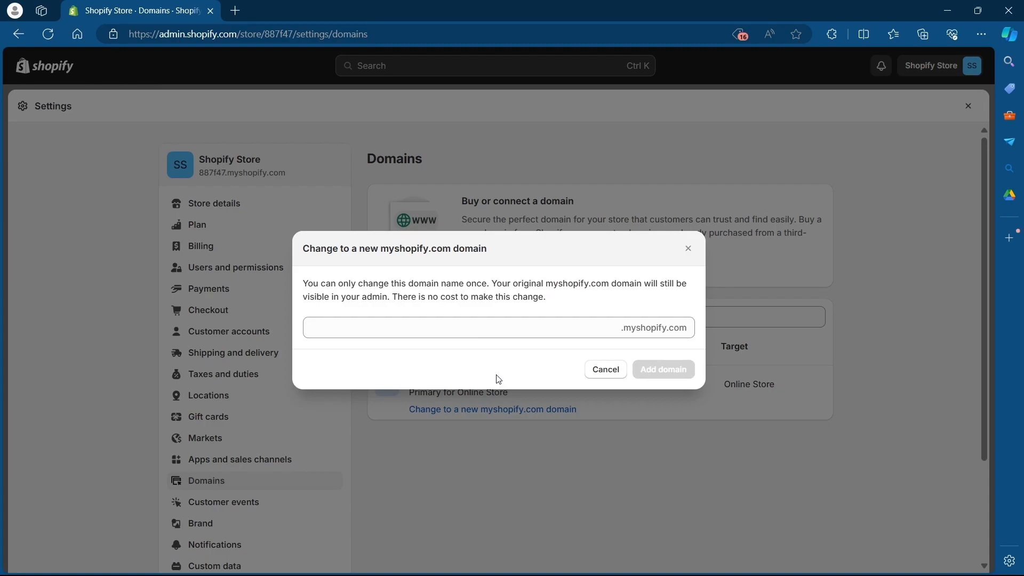
Enter 'genwgouegw.com' as the new myshopify.com domain name and click Add domain.
click(453, 327)
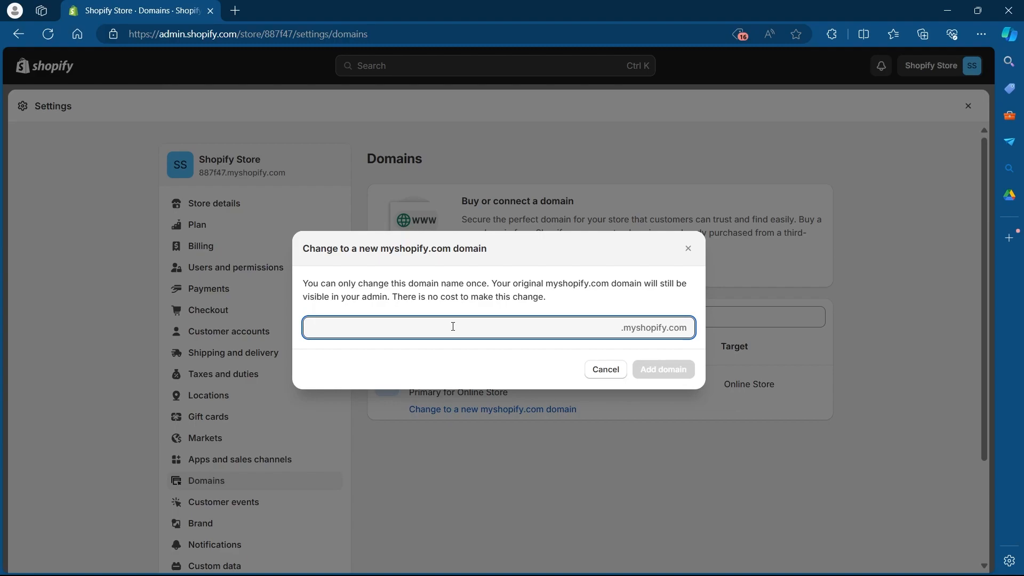
text(genwgouegw)
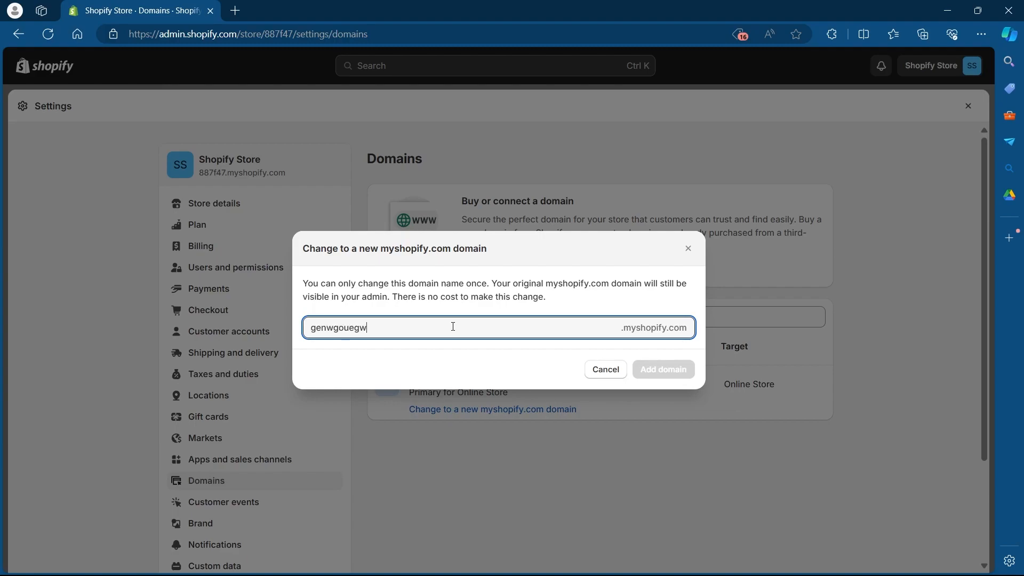
text(.com)
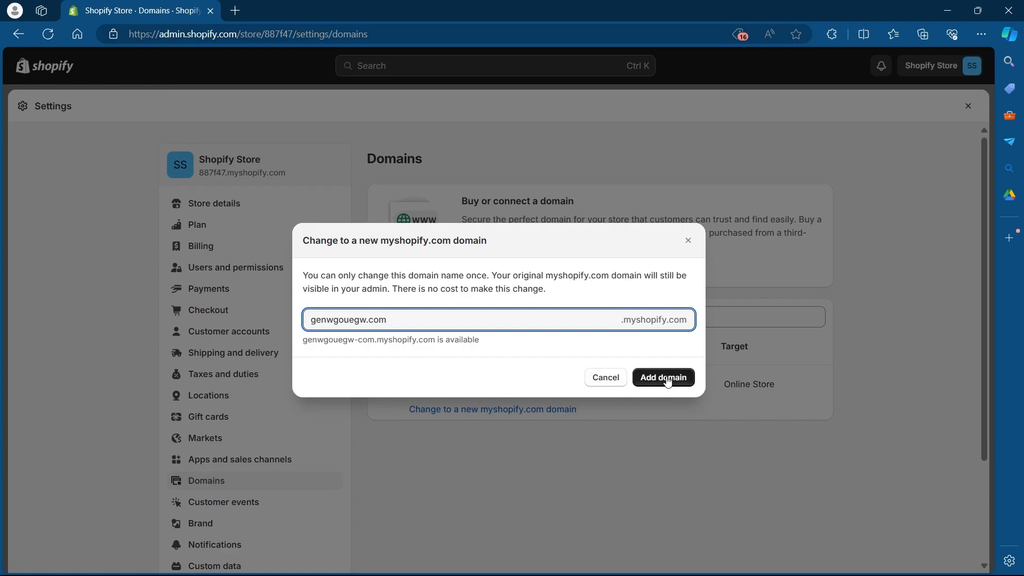
click(385, 319)
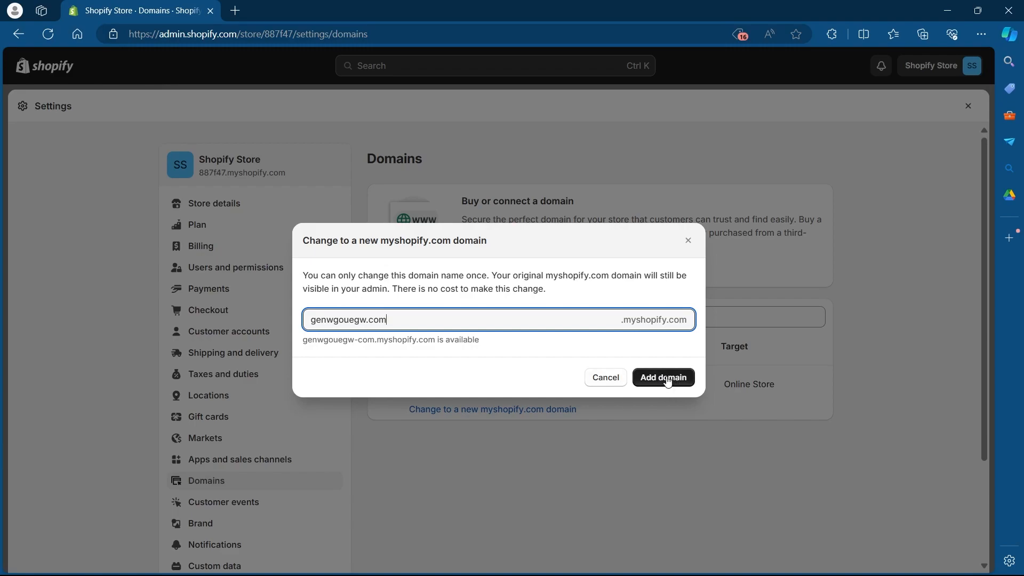